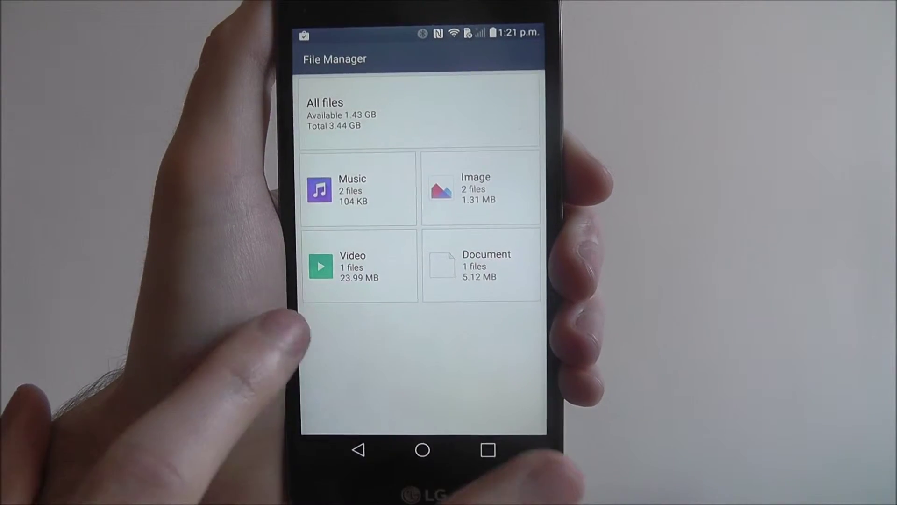
# - Show the Video category listing its All videos and Camera folders
pyautogui.click(359, 266)
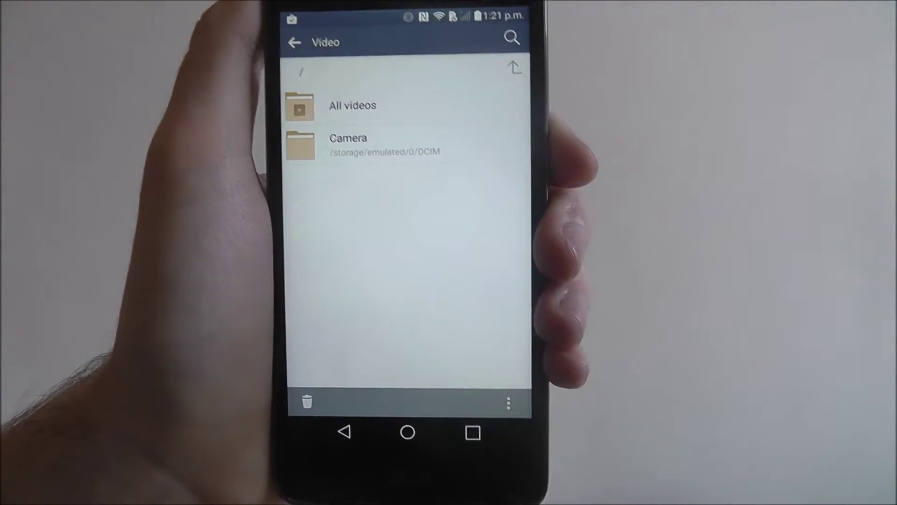